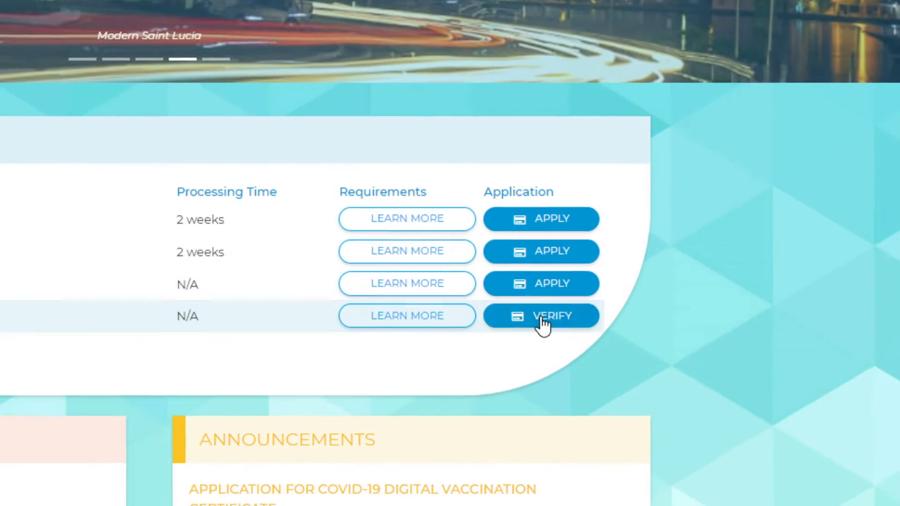
- Start certificate verification from the VERIFY button in the COVID-19 vaccination certificate row
{"action": "left_click", "coordinate": [541, 315]}
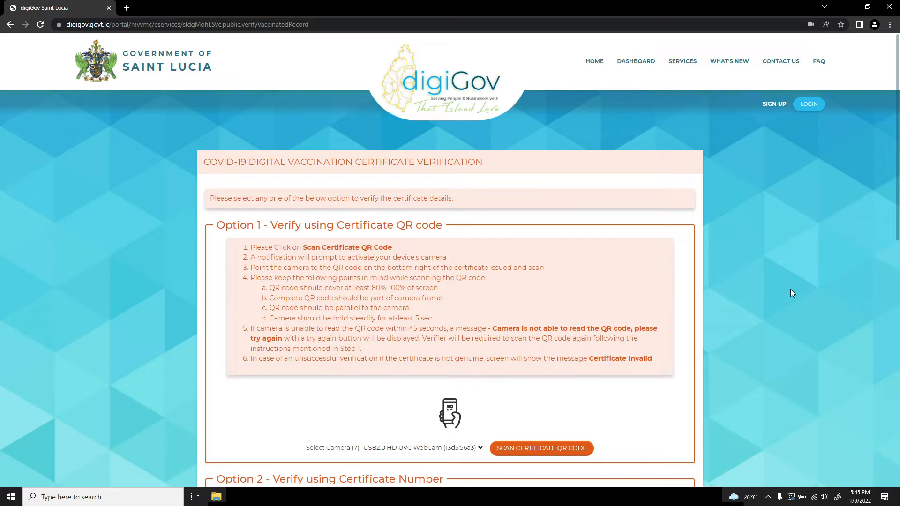
{"action": "mouse_move", "coordinate": [763, 273]}
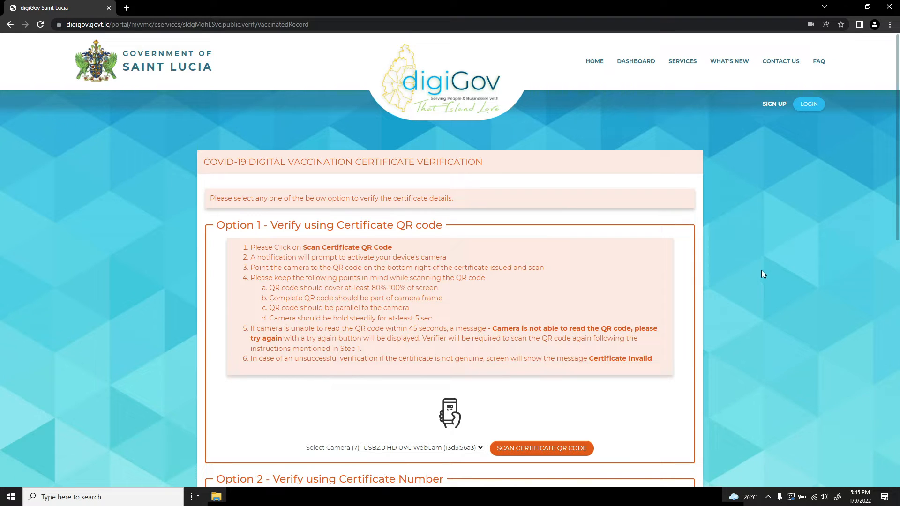
{"action": "mouse_move", "coordinate": [761, 254]}
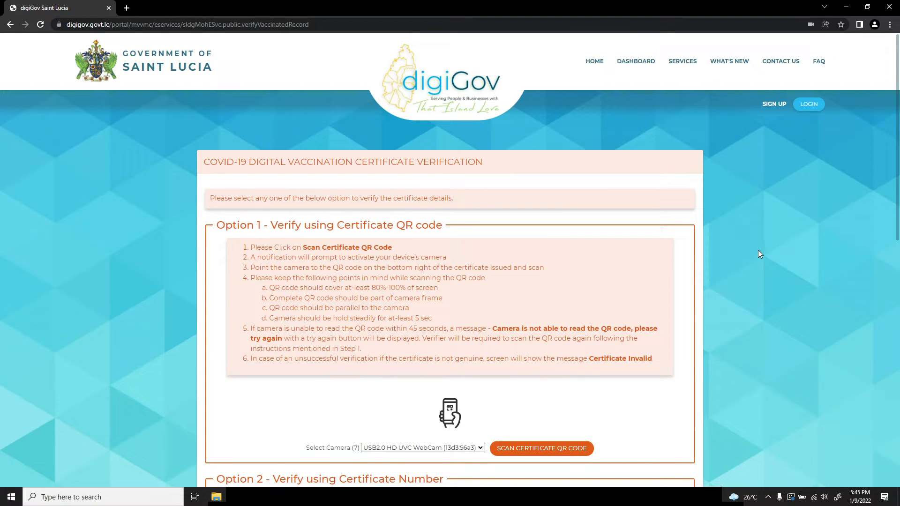
{"action": "scroll", "scroll_direction": "down", "scroll_amount": 3}
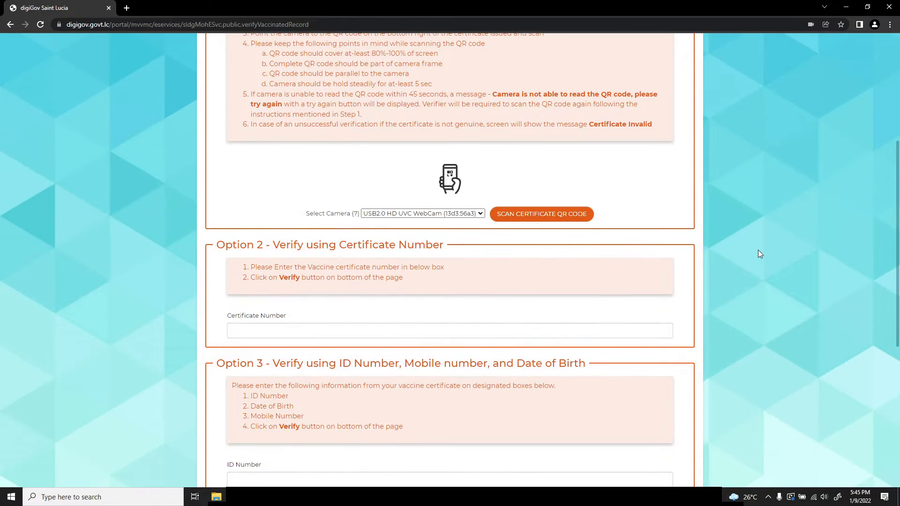
{"action": "scroll", "scroll_direction": "down", "scroll_amount": 3}
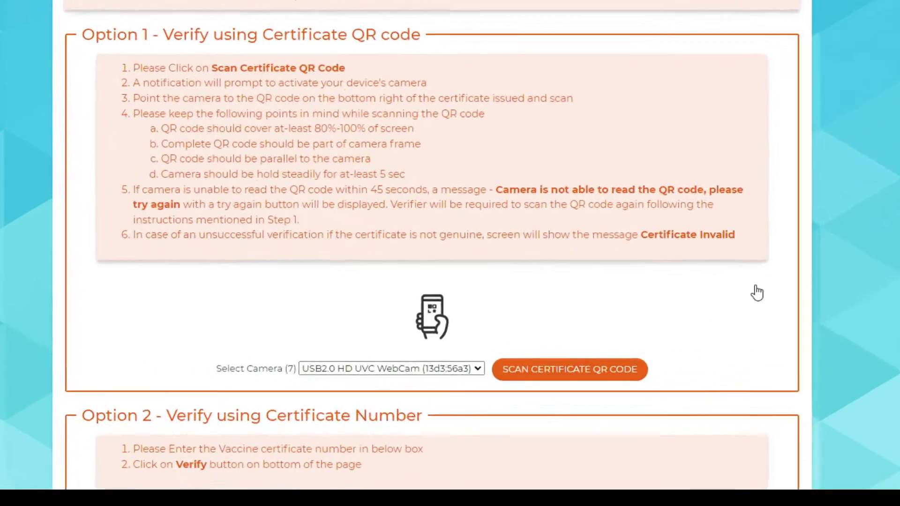
{"action": "scroll", "scroll_direction": "down", "scroll_amount": 3}
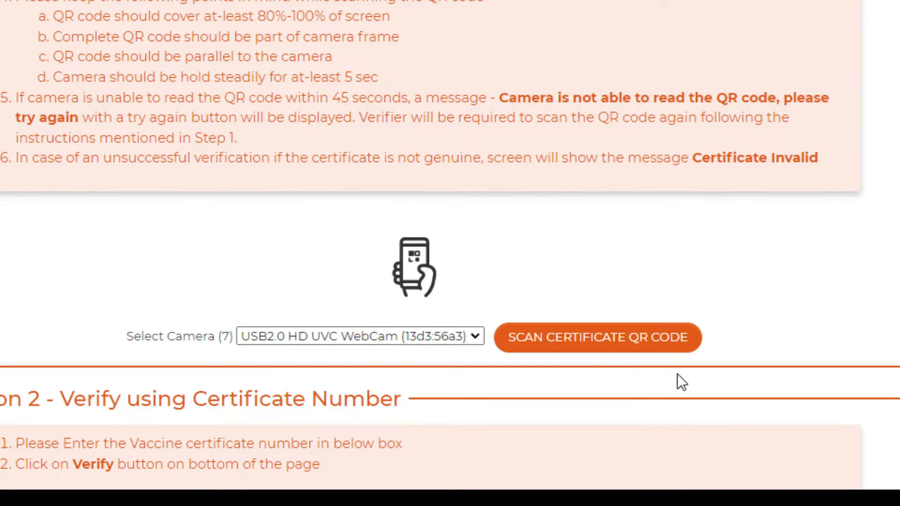
{"action": "mouse_move", "coordinate": [577, 347]}
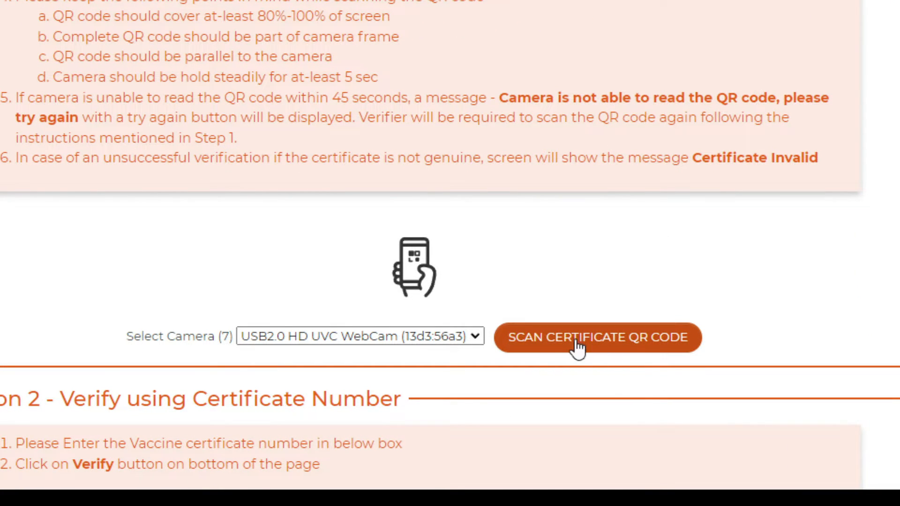